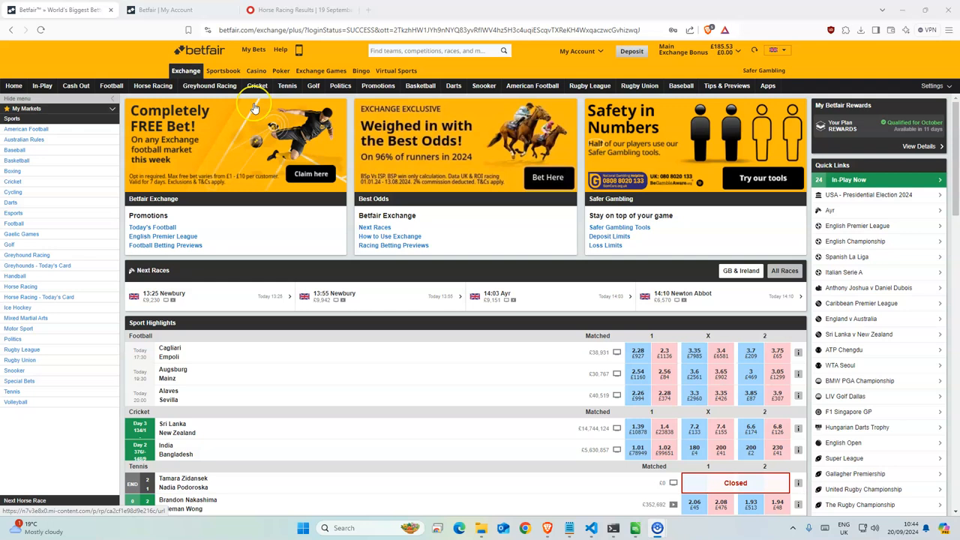
mouse_move(252, 102)
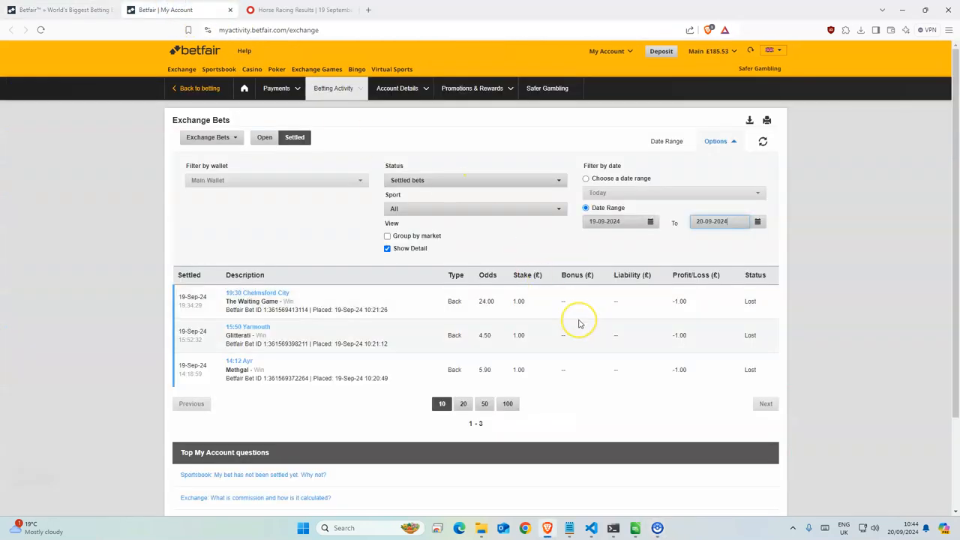
mouse_move(432, 366)
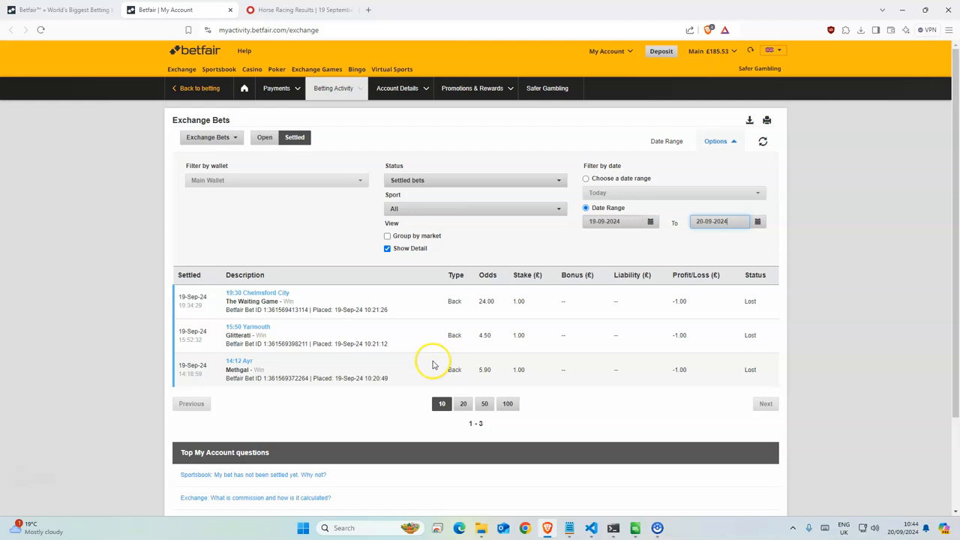
mouse_move(256, 368)
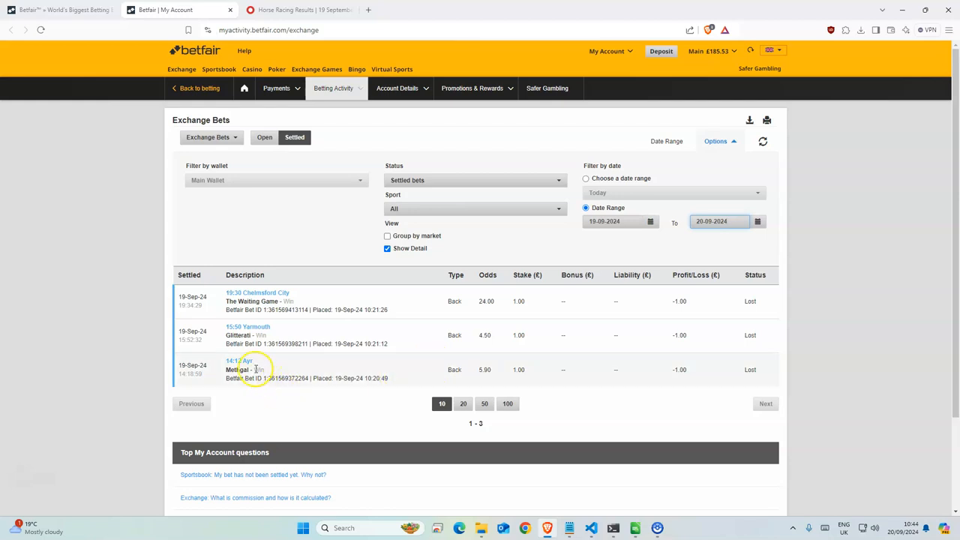
Review the Settled Exchange Bets list showing all three £1 back bets from 19 September as Lost.
double_click(238, 369)
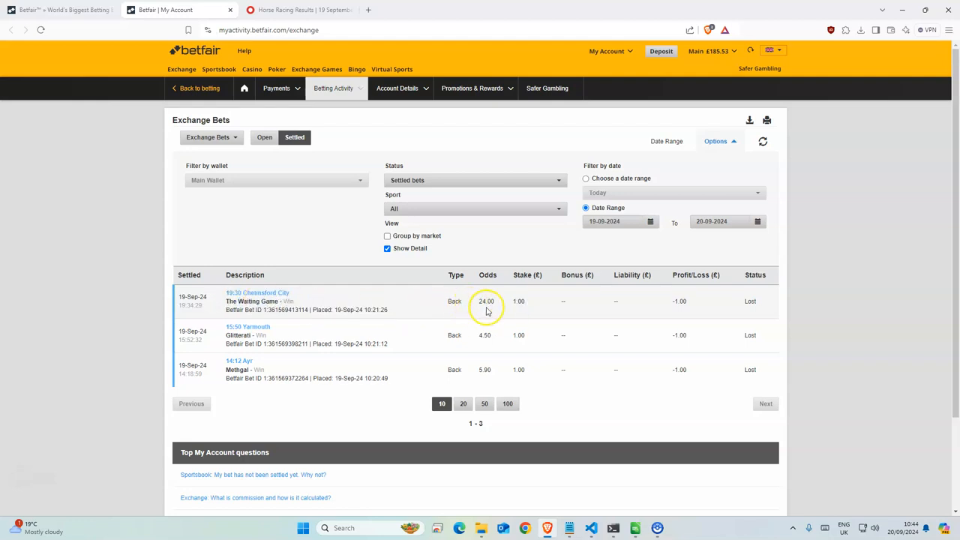
mouse_move(513, 315)
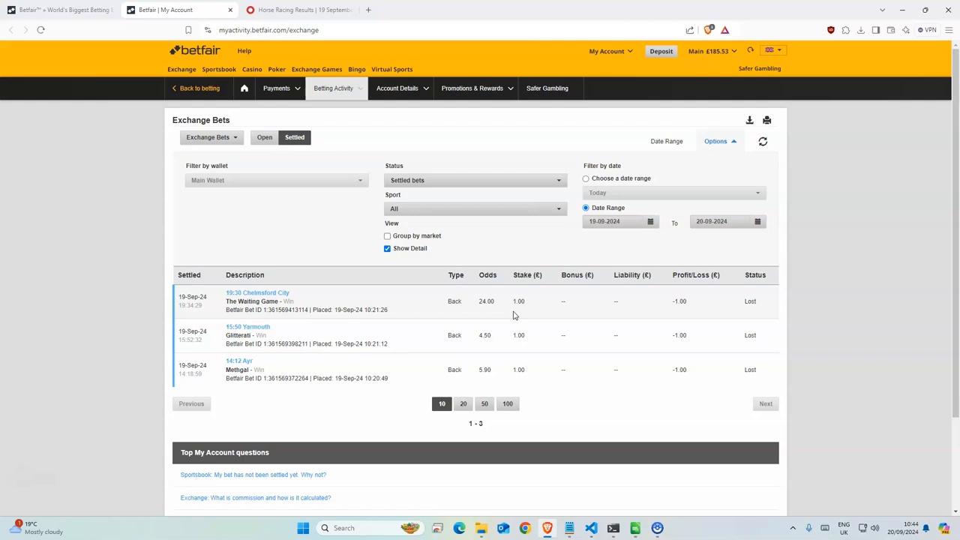
mouse_move(597, 502)
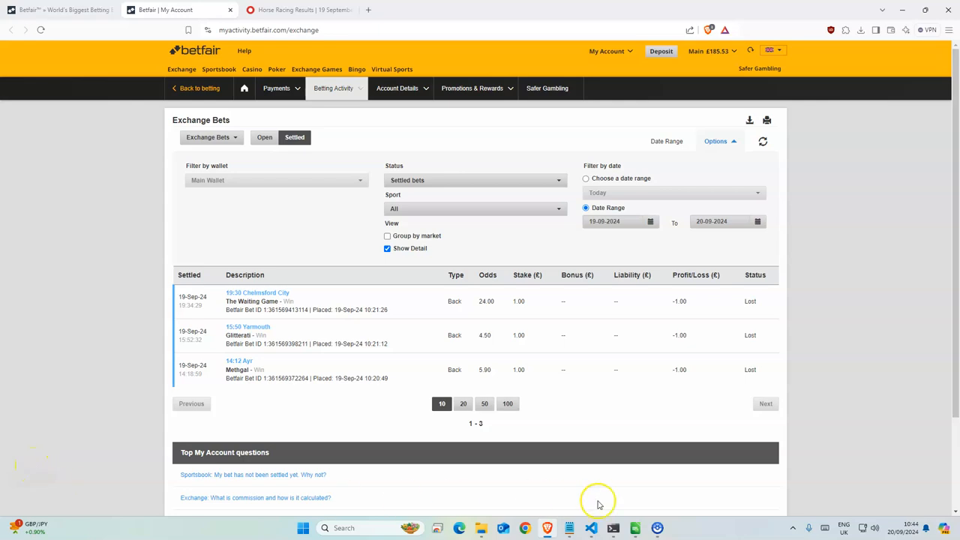
Bring up the MergedDF selections sheet, check the win odds and snap Calc to the right half.
click(612, 528)
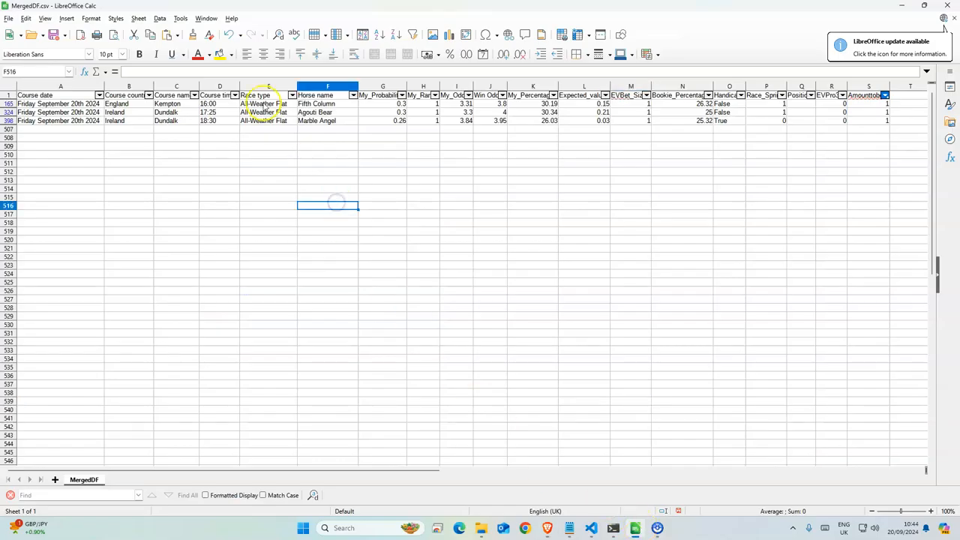
click(498, 103)
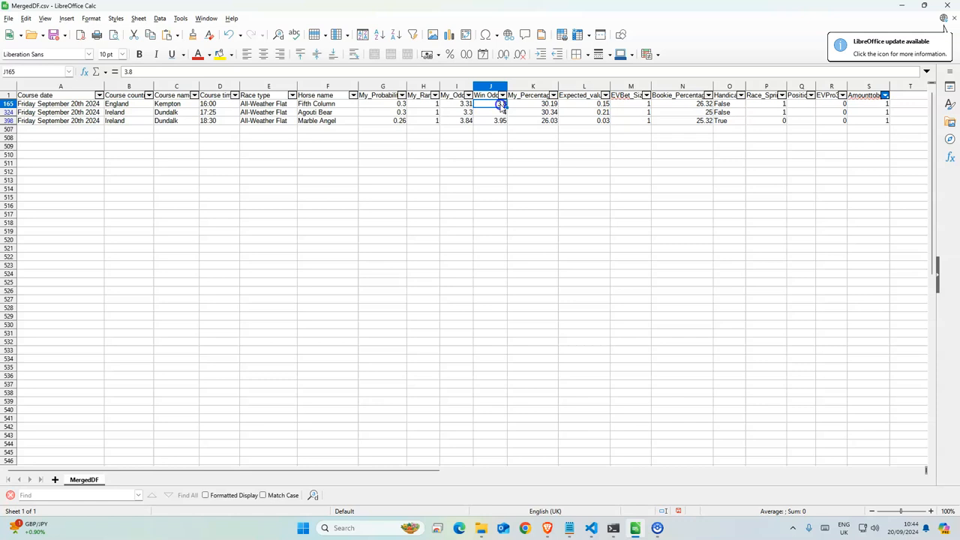
click(423, 86)
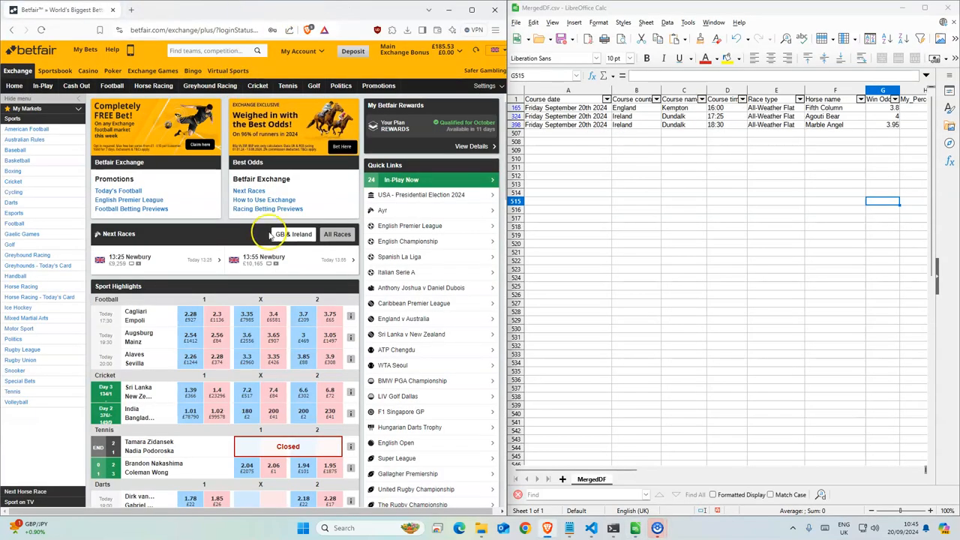
Back Fifth Column for £1 at 3.95 in the 16:00 Kempton win market, matched per the receipt.
click(153, 85)
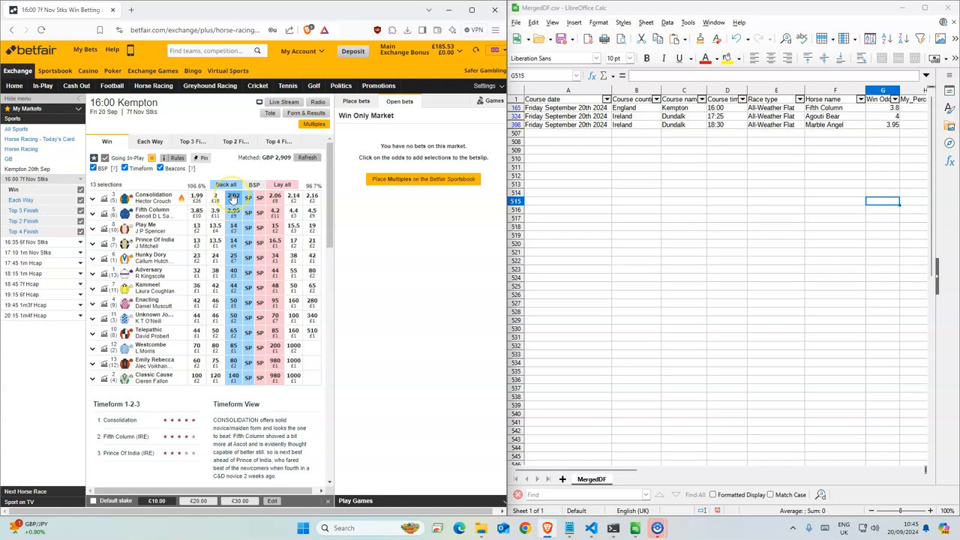
click(233, 213)
text(1)
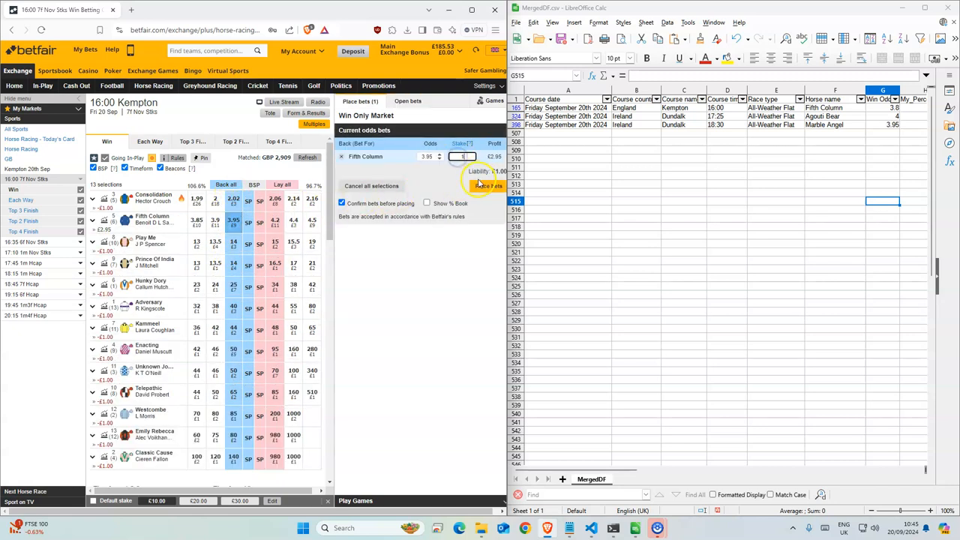
click(483, 186)
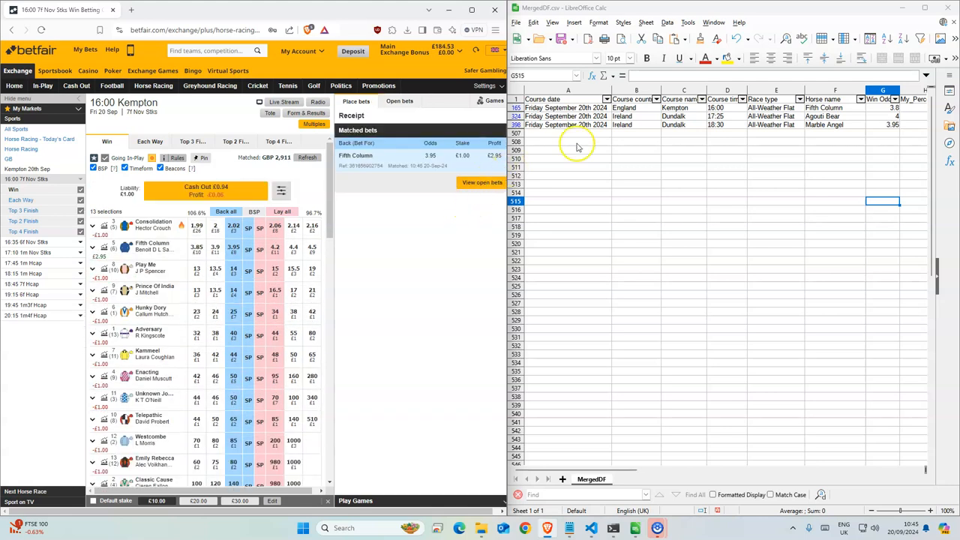
click(725, 117)
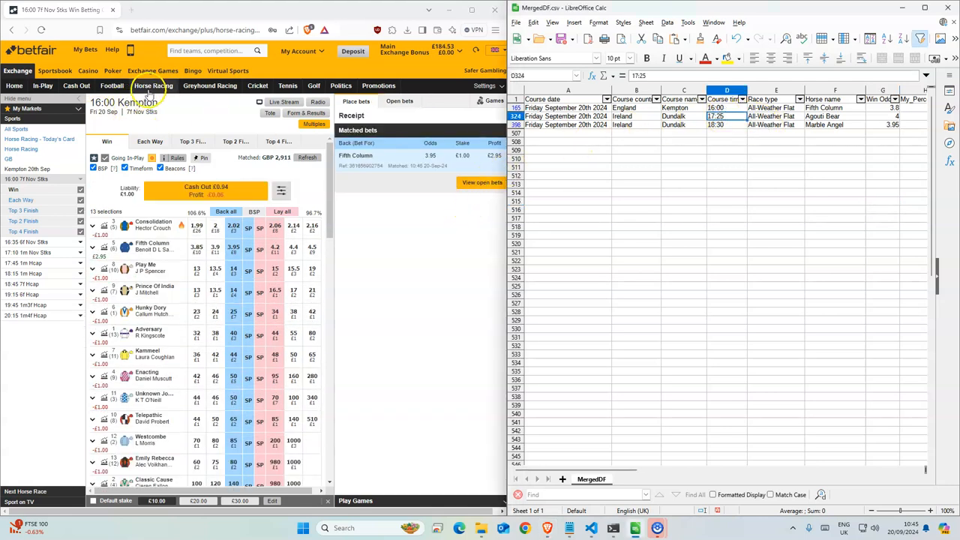
Back the second selection in the 17:25 Dundalk race and bring up the 18:30 Dundalk win market.
click(153, 84)
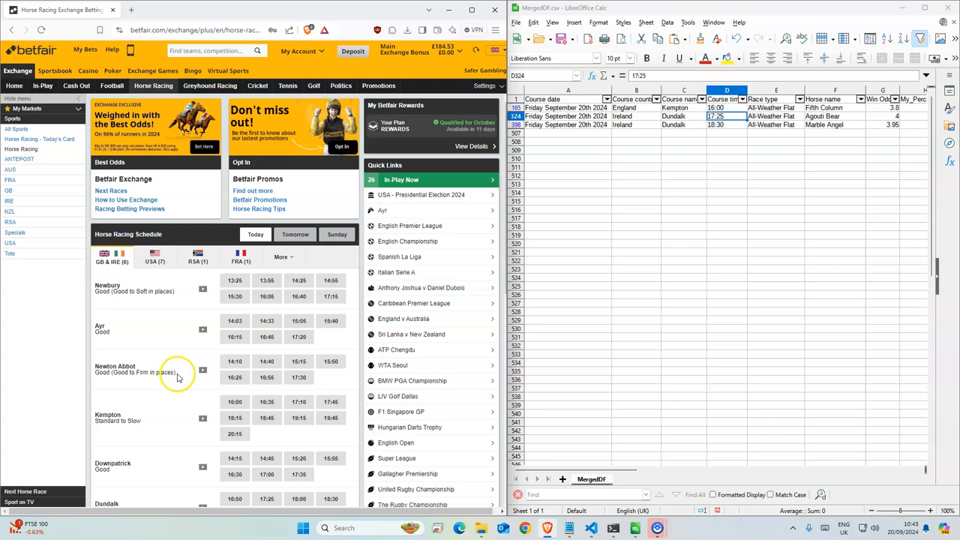
scroll(down, 3)
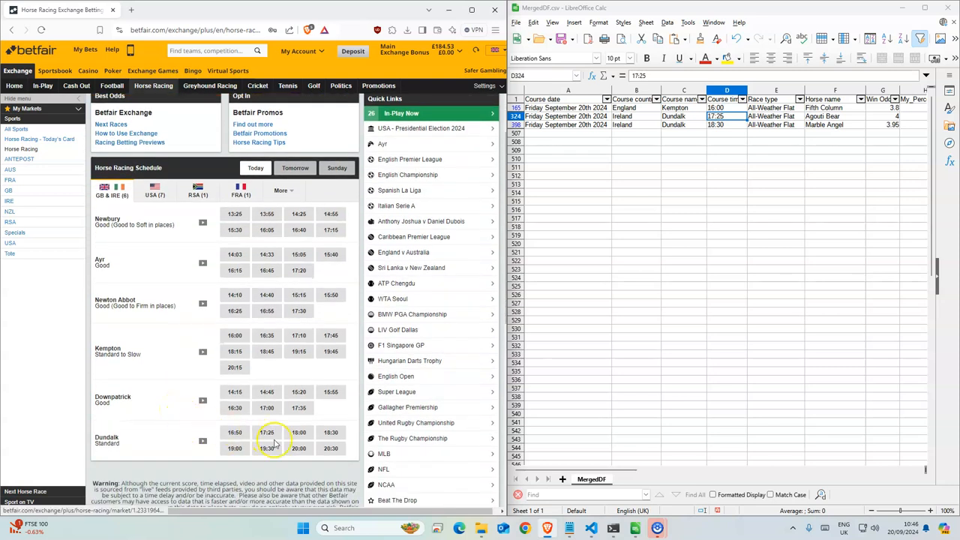
click(267, 432)
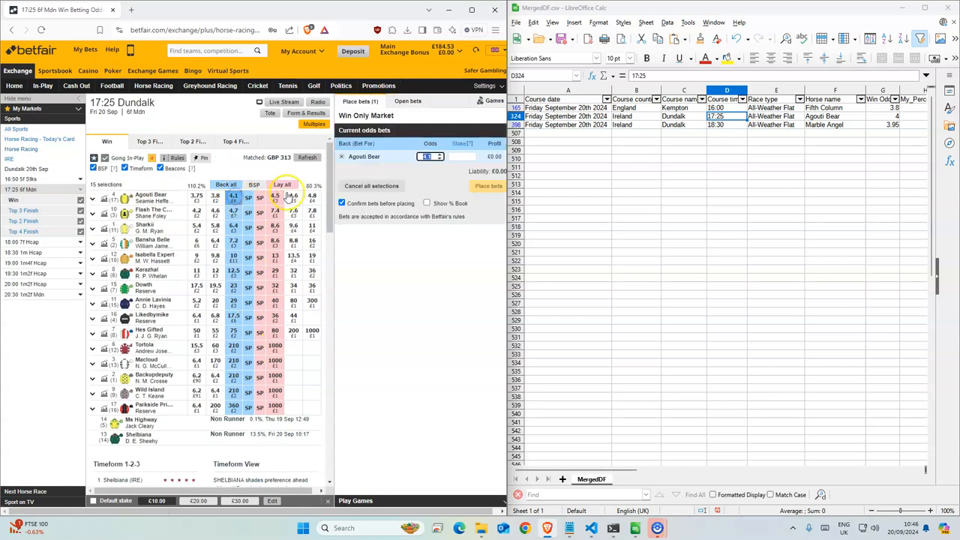
click(489, 186)
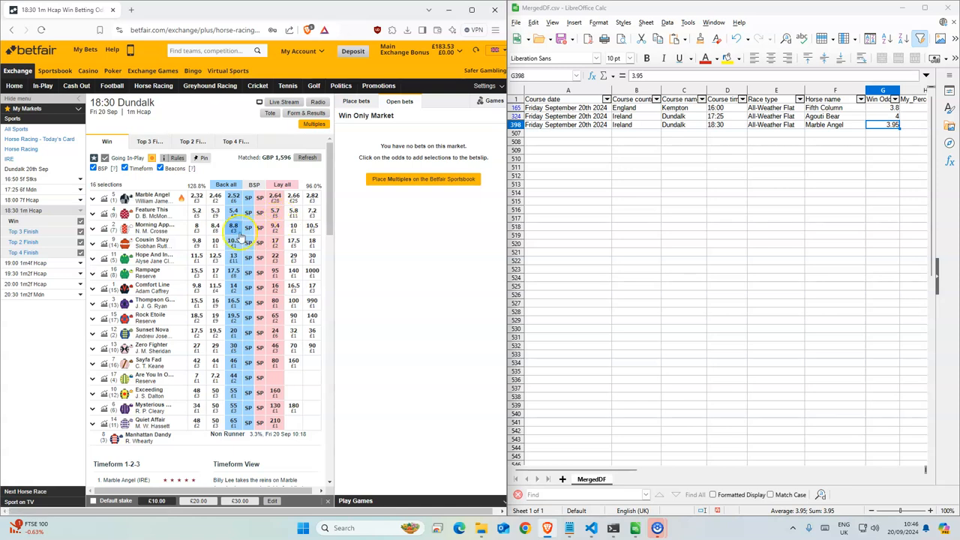
Place and confirm a £1 back bet on Marble Angel at 3.95 in the 18:30 Dundalk race, currently unmatched.
click(234, 198)
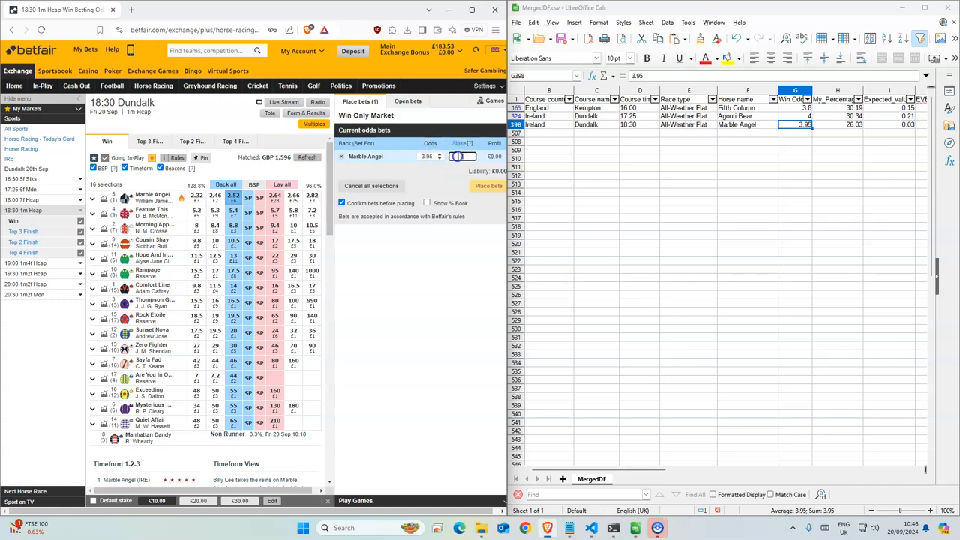
click(489, 186)
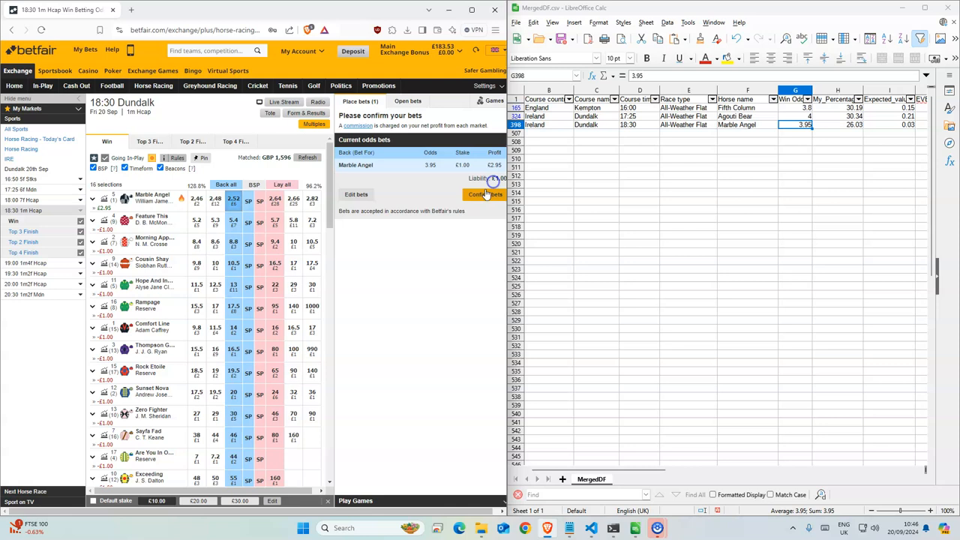
click(486, 195)
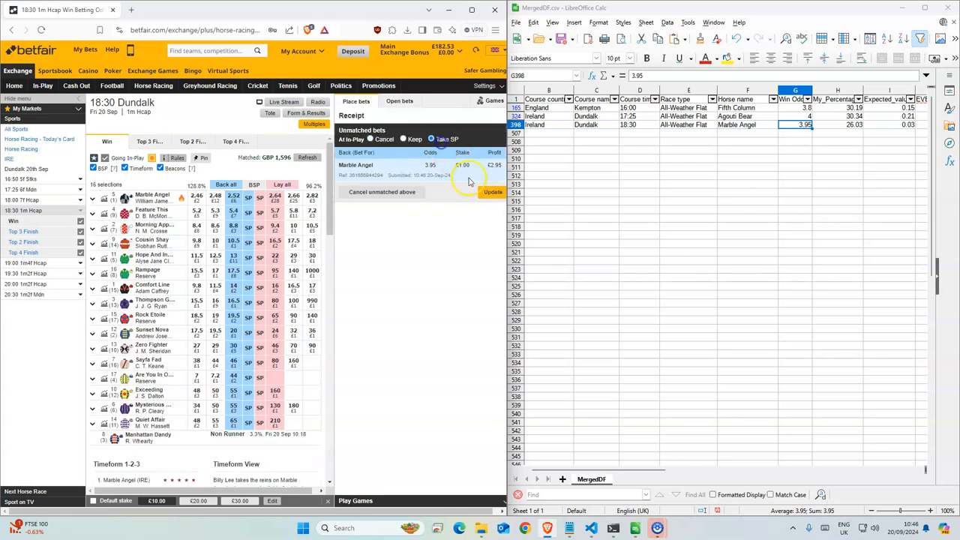